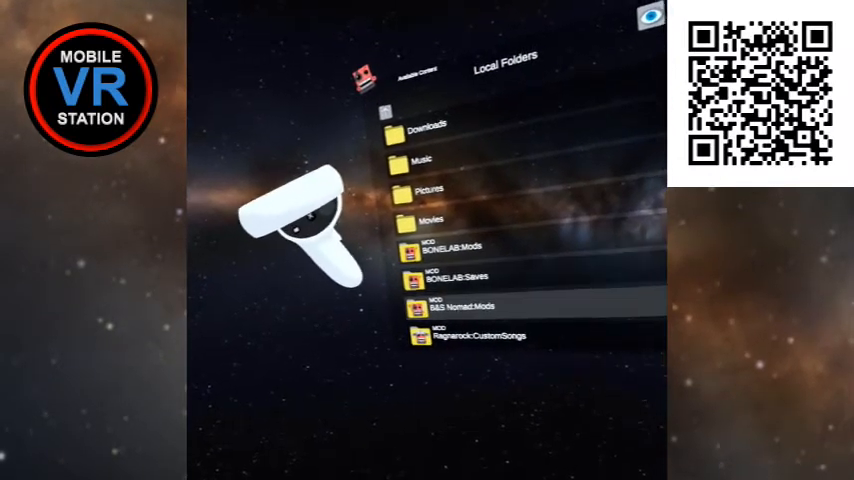
# - Leave Local Folders and reach the user profile's Advanced settings menu
pyautogui.click(466, 306)
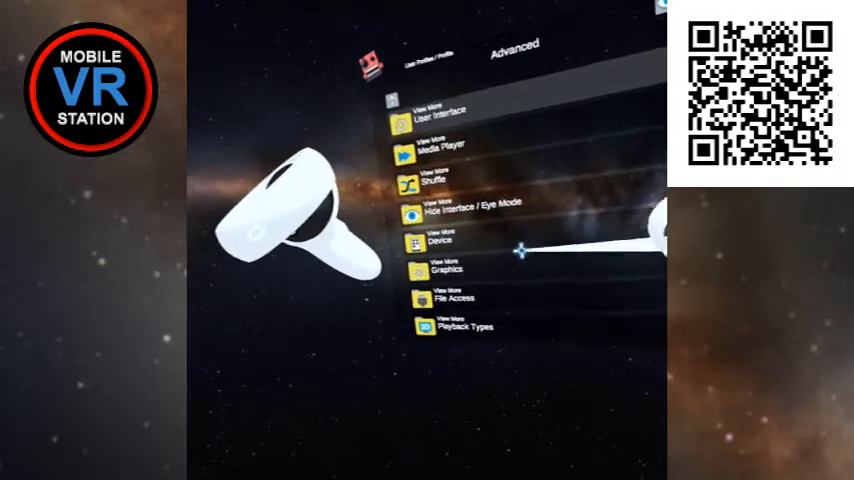
# - Set the profile's File Access option to Alternative
pyautogui.click(456, 300)
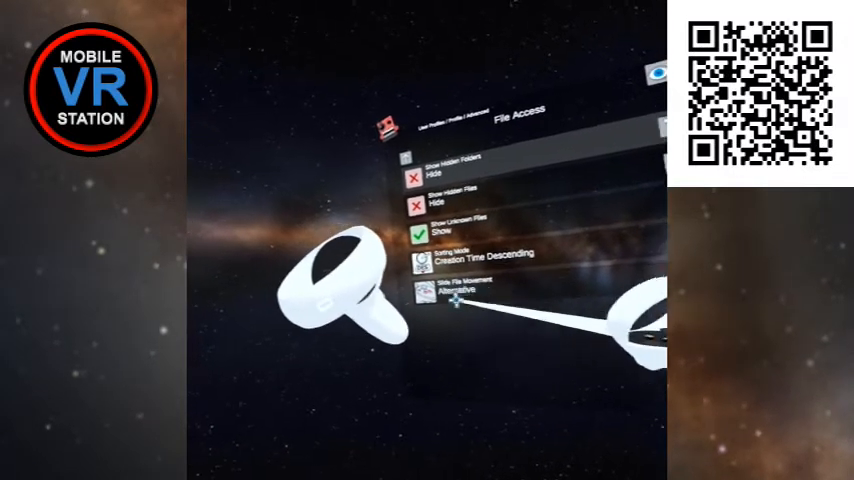
pyautogui.click(458, 292)
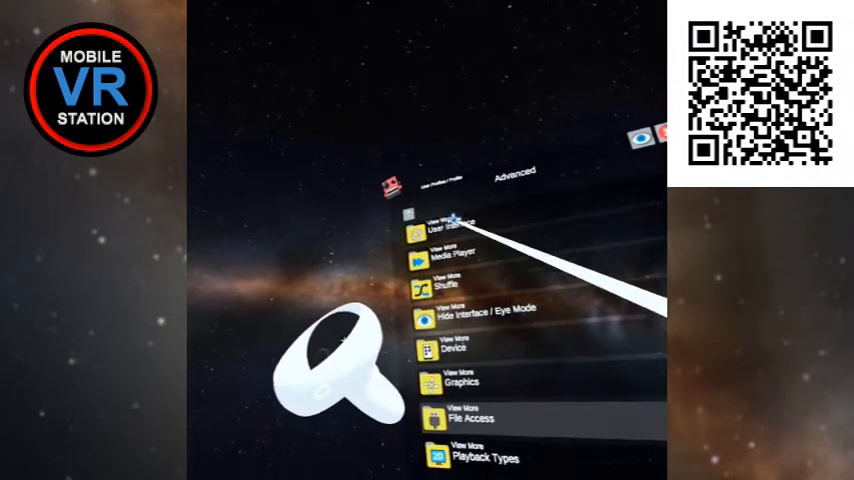
pyautogui.click(460, 224)
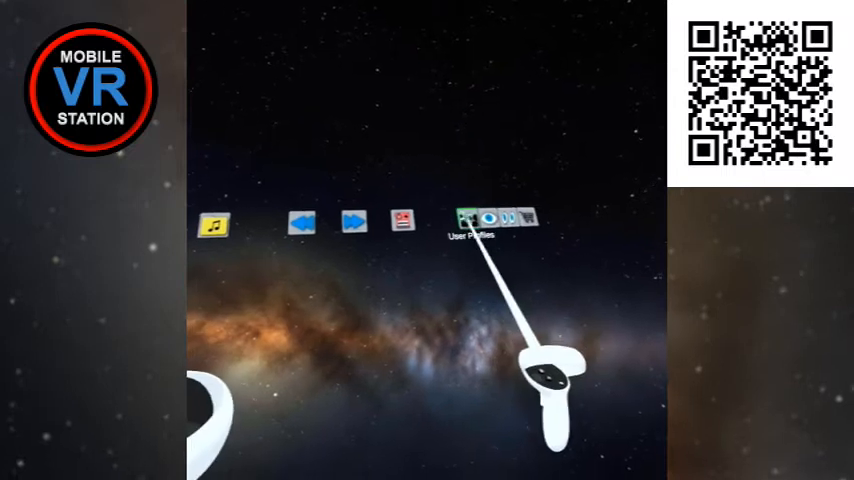
# - Show the User Profiles panel with the Default profile and its Advanced options
pyautogui.click(474, 216)
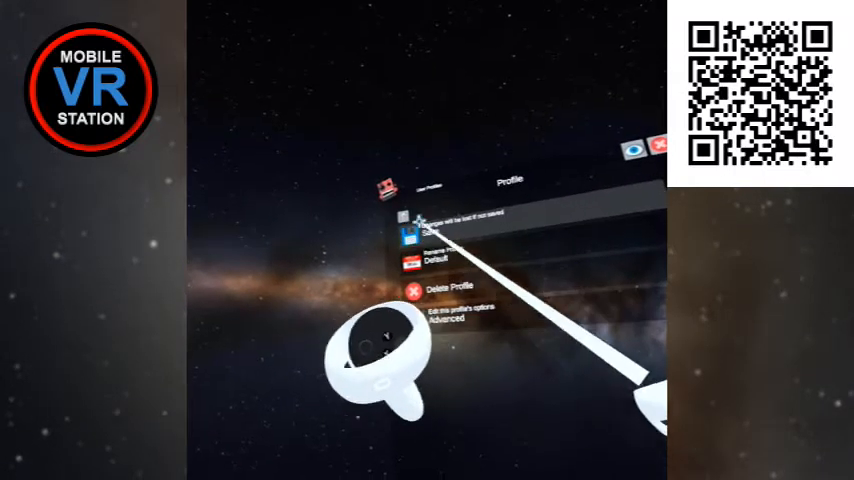